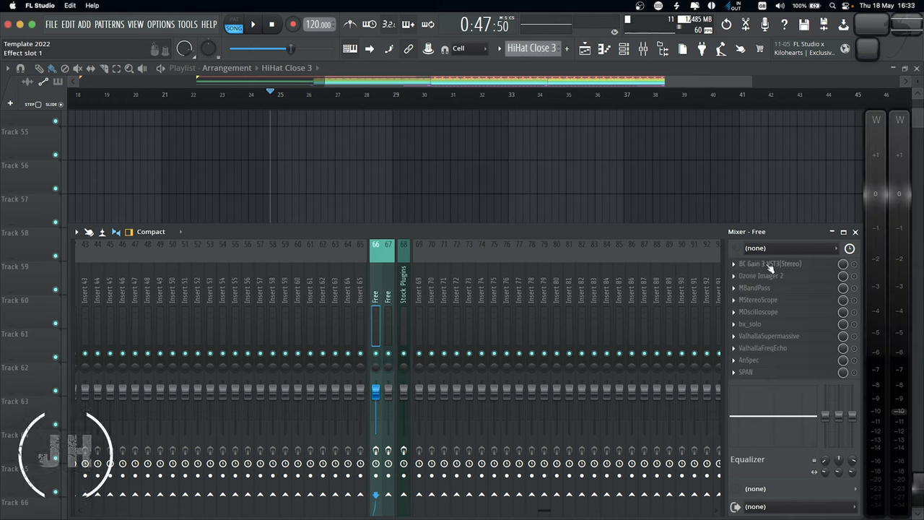
Open the BC Gain 3 plugin window on the Free mixer channel.
left_click(770, 263)
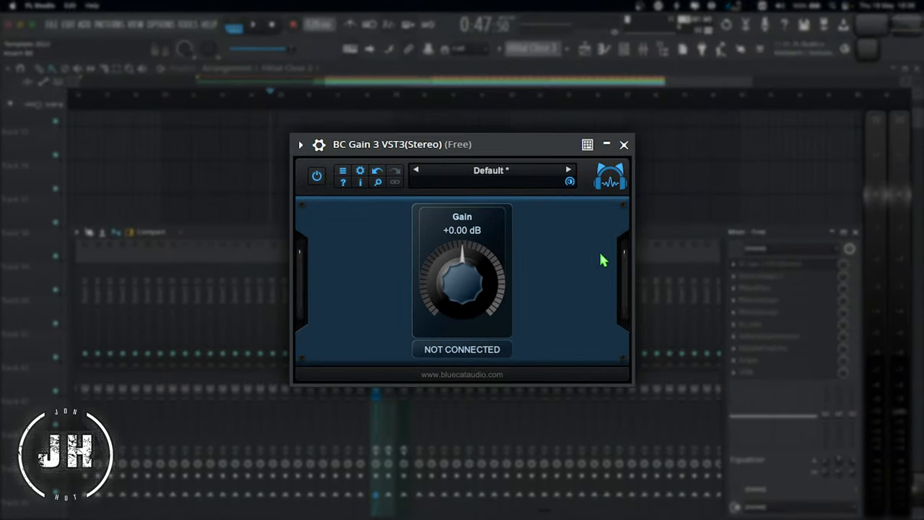
mouse_move(556, 289)
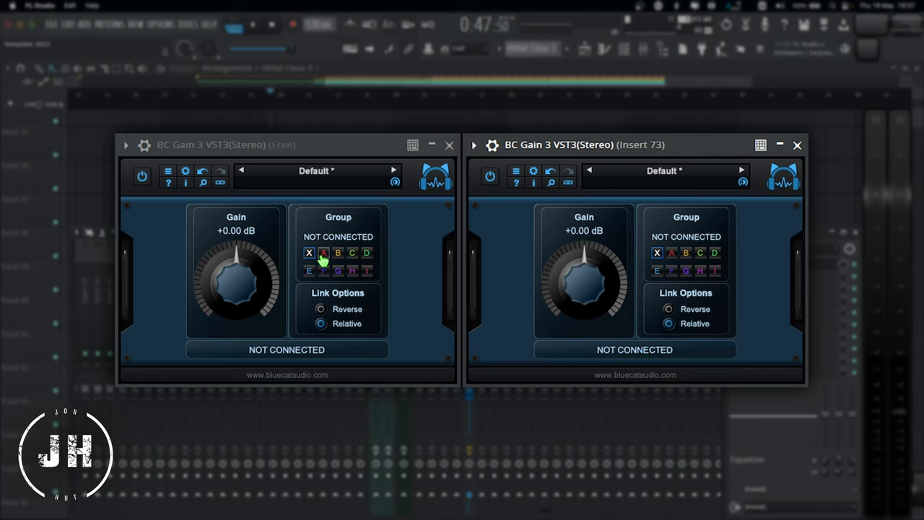
Link BC Gain 3 to Group A and test the linked gains, lowering Free to -4 dB.
left_click(323, 253)
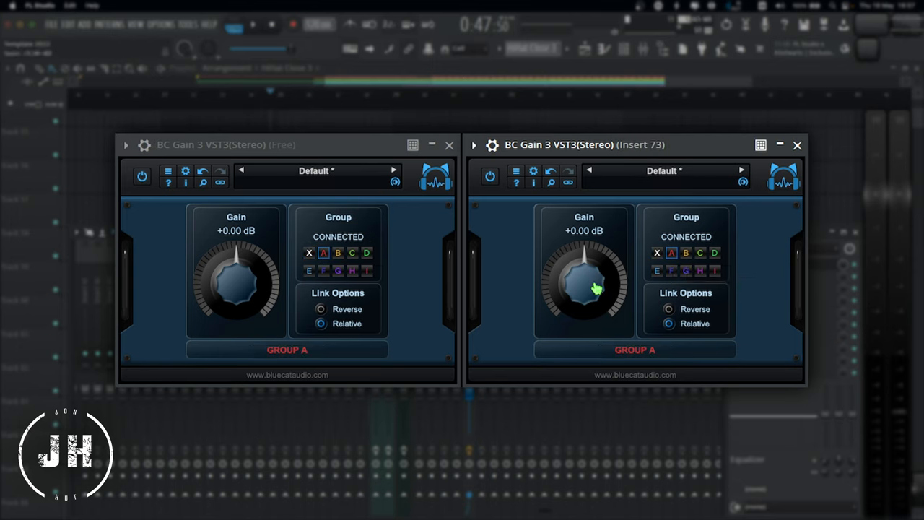
left_click_drag(583, 289, 584, 260)
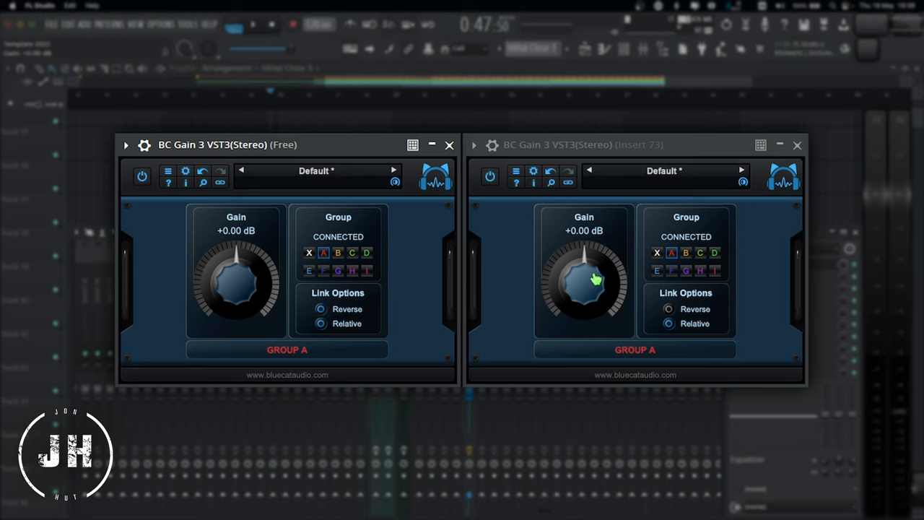
mouse_move(408, 245)
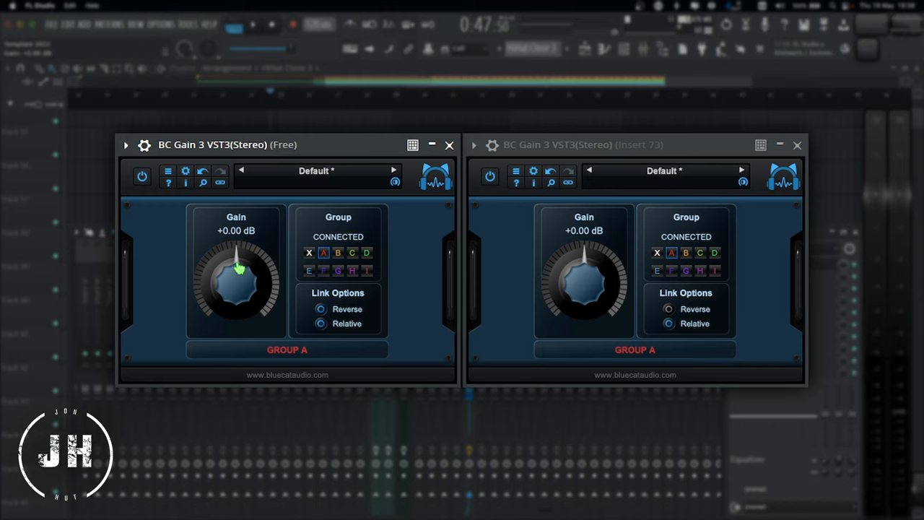
left_click_drag(585, 282, 600, 270)
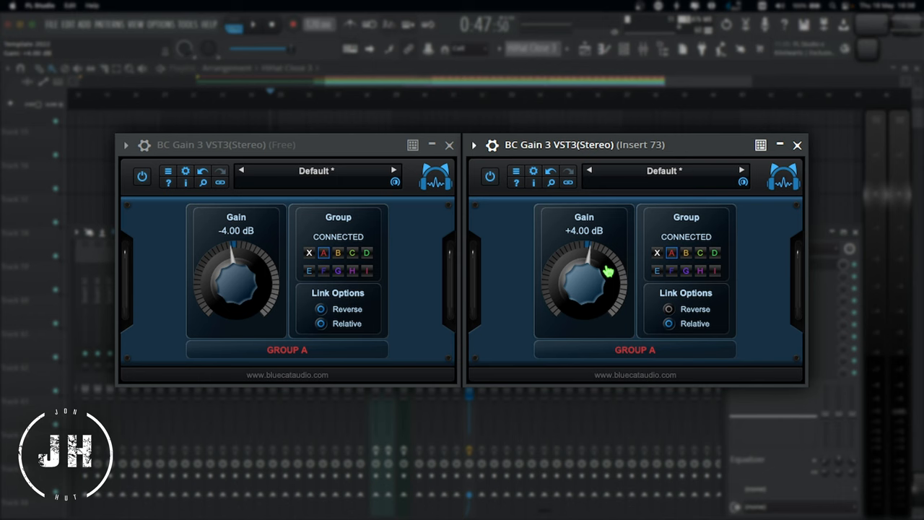
left_click_drag(585, 282, 608, 270)
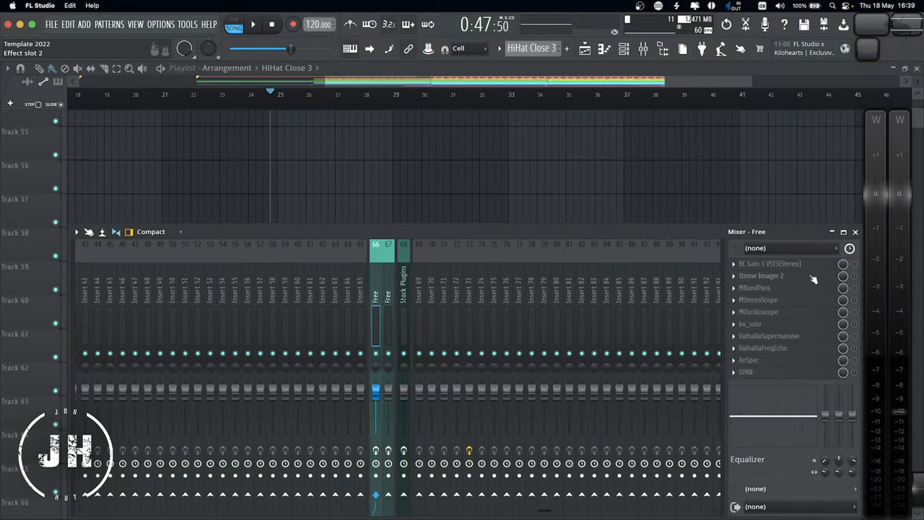
left_click(761, 276)
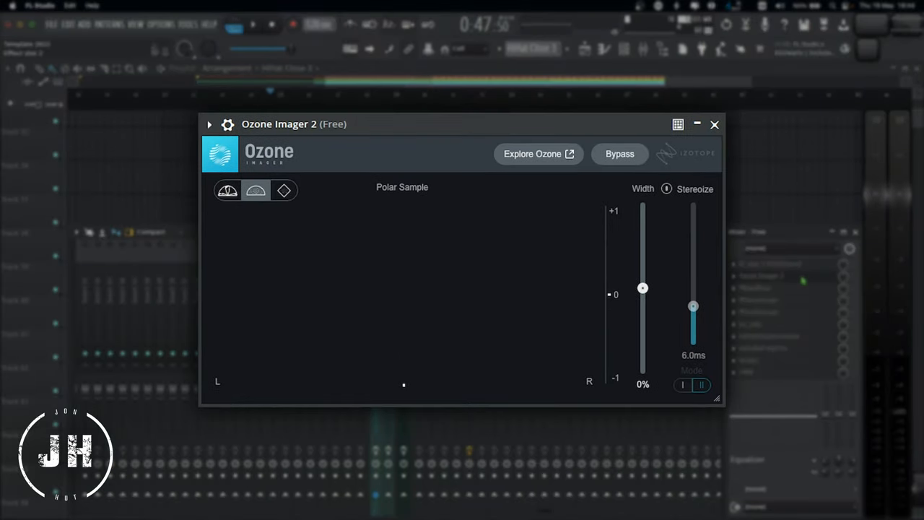
left_click(755, 288)
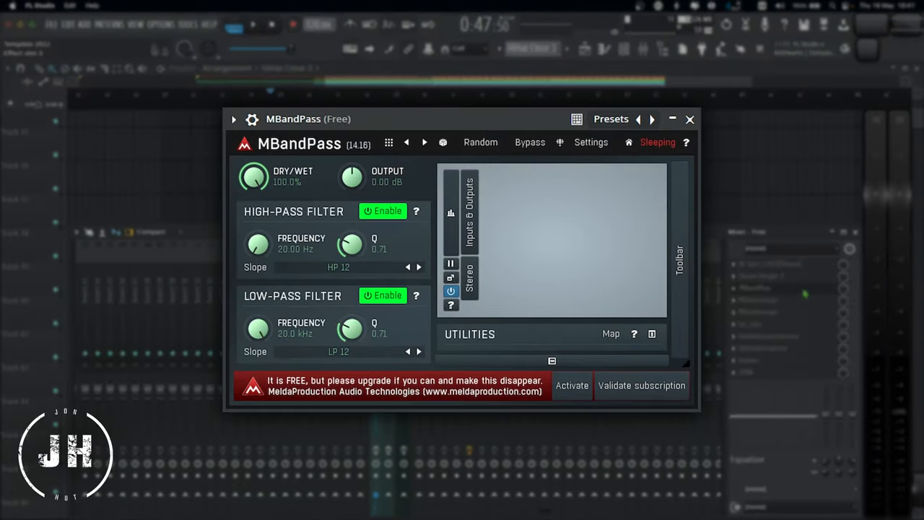
mouse_move(328, 227)
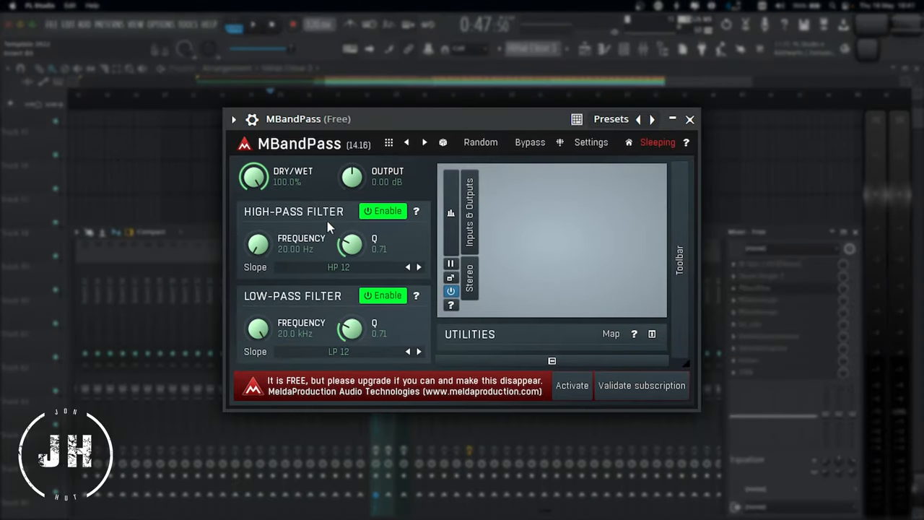
left_click(689, 119)
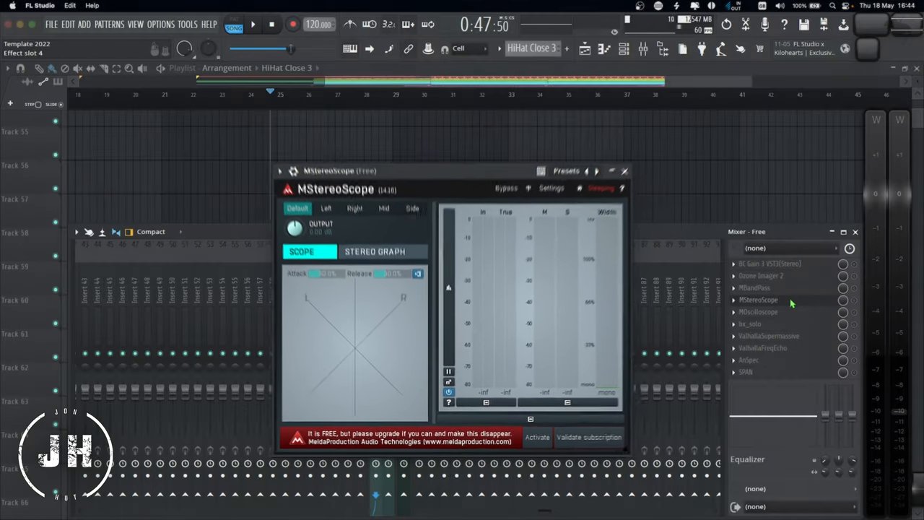
left_click(758, 312)
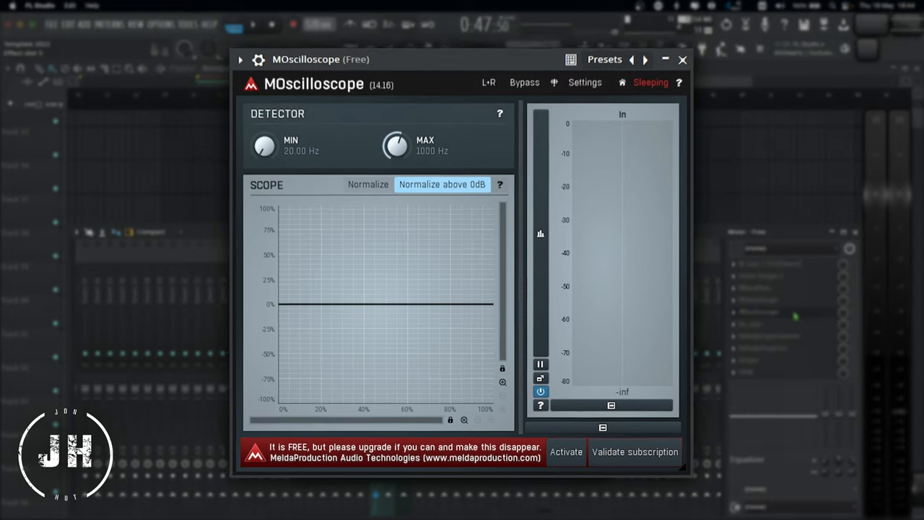
left_click(682, 60)
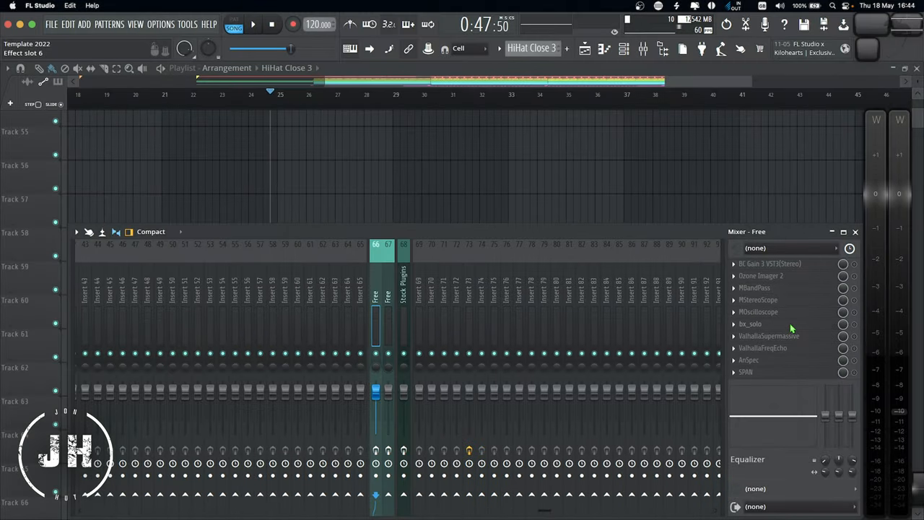
Open and close the bx_solo, ValhallaFreqEcho and AnSpec plugin windows in turn.
left_click(750, 323)
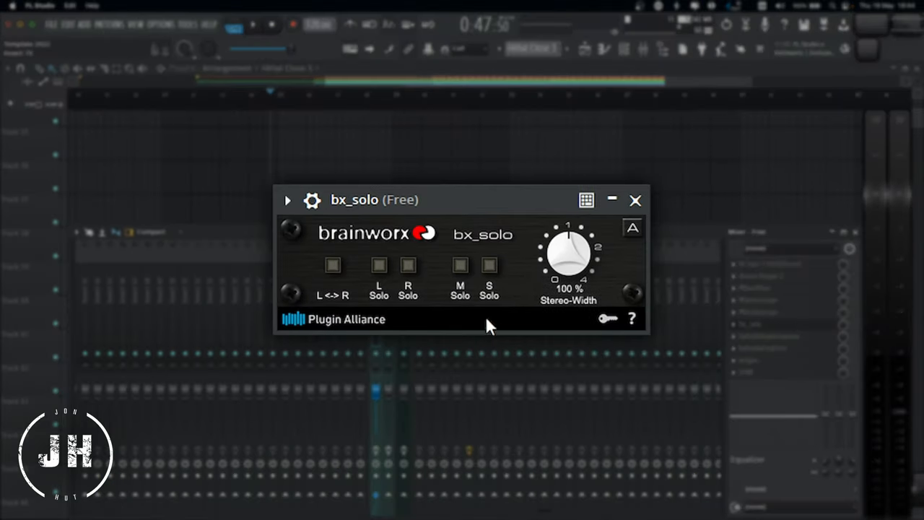
mouse_move(529, 319)
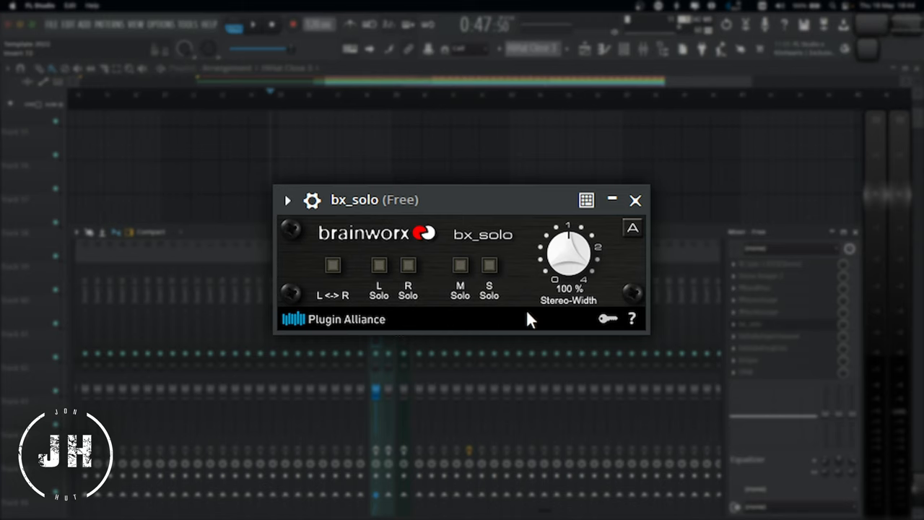
mouse_move(598, 269)
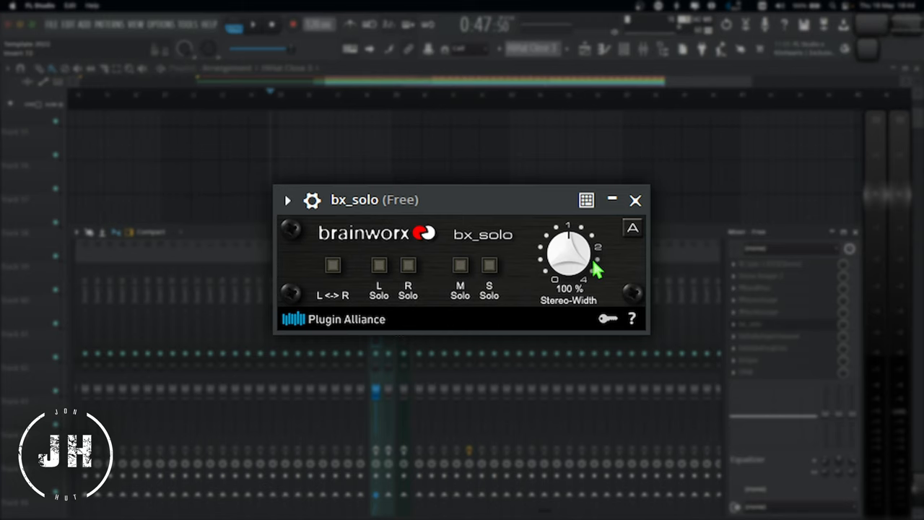
left_click(634, 200)
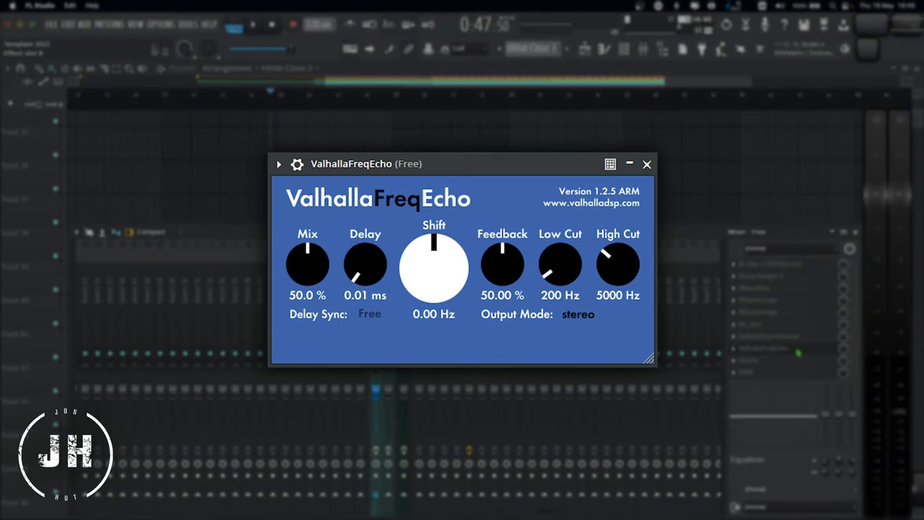
left_click(648, 164)
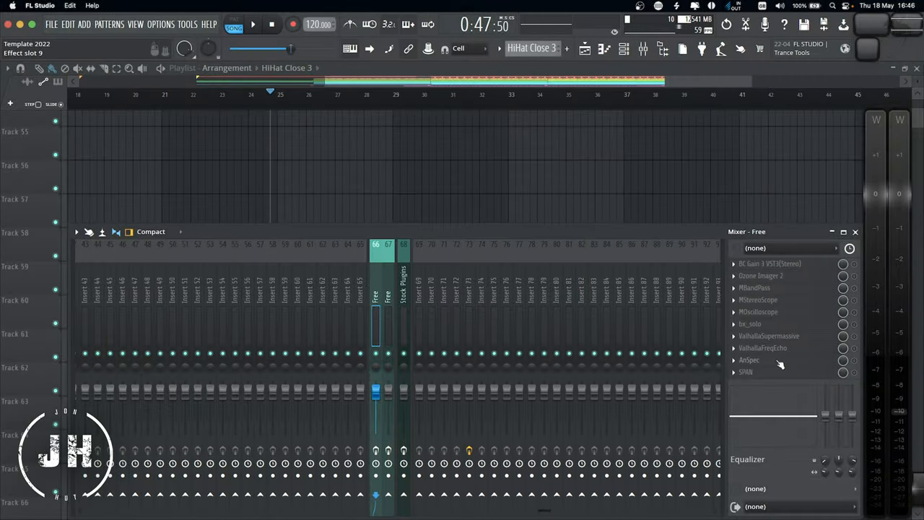
left_click(750, 359)
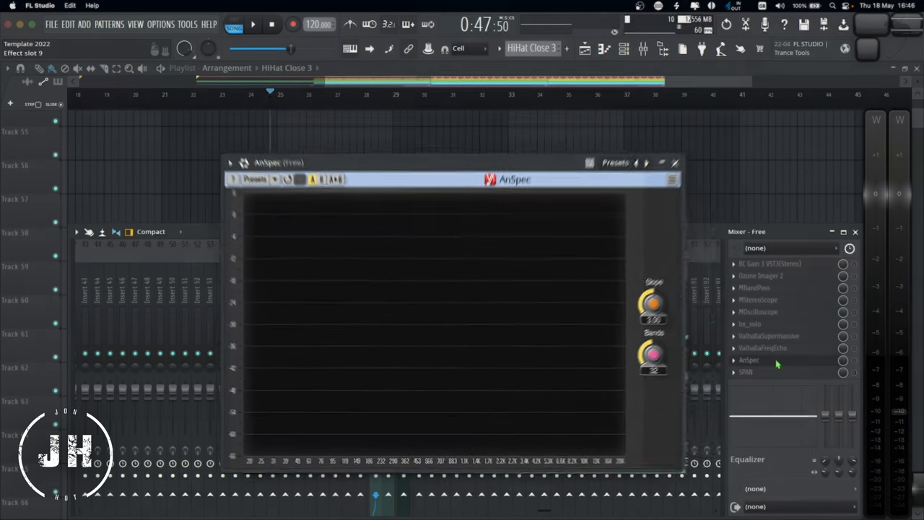
left_click(749, 372)
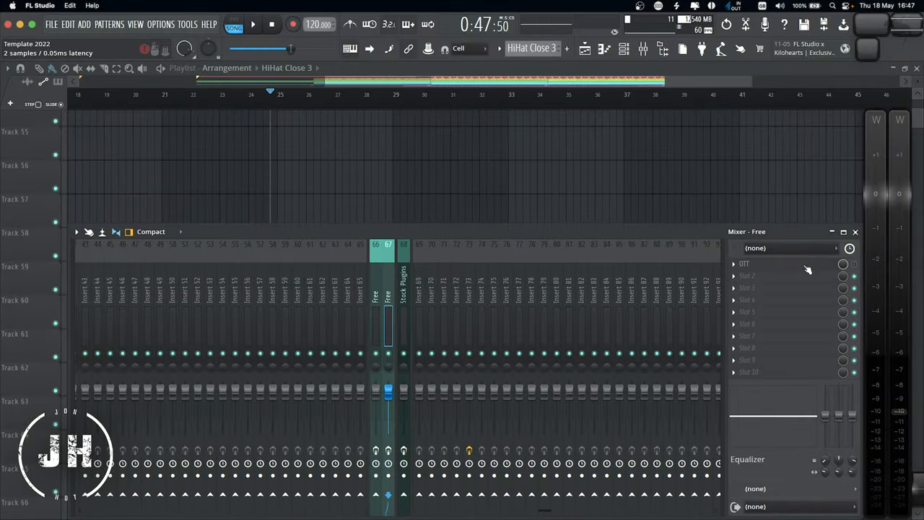
Open the OTT compressor from effect slot 1, then close it.
left_click(744, 263)
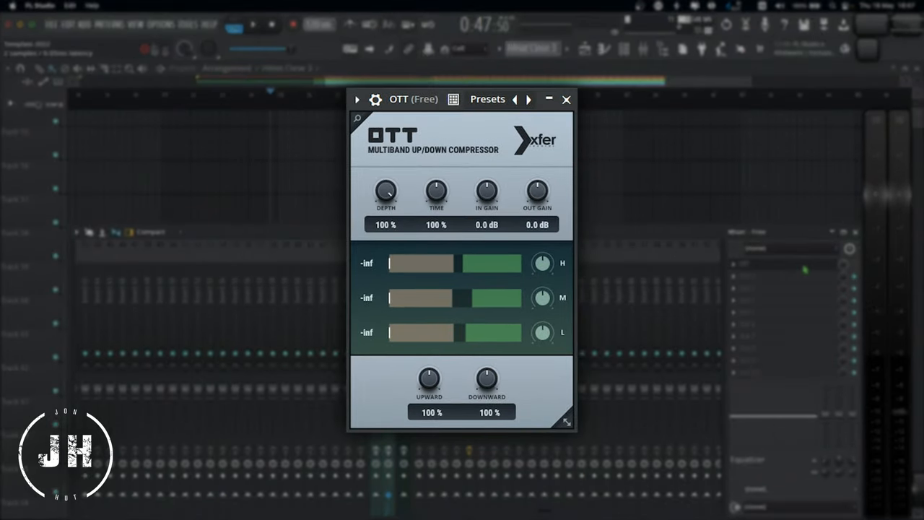
mouse_move(819, 269)
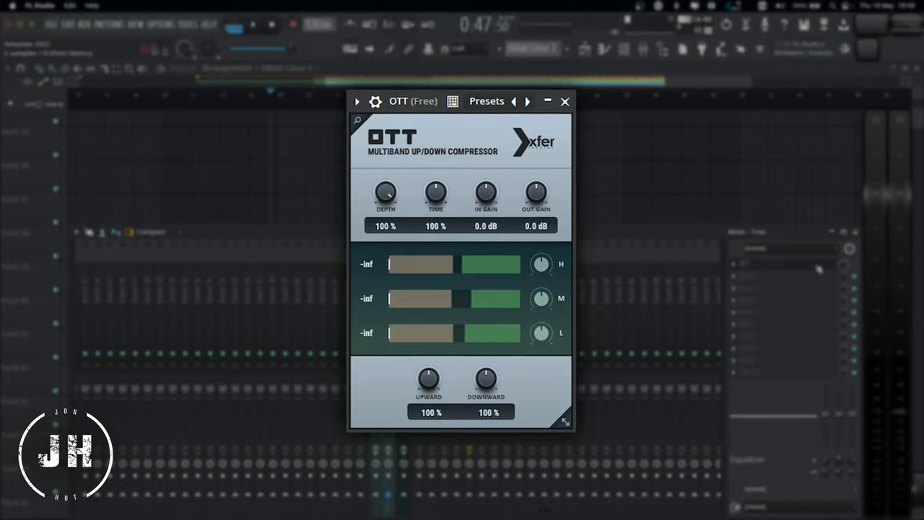
left_click(565, 101)
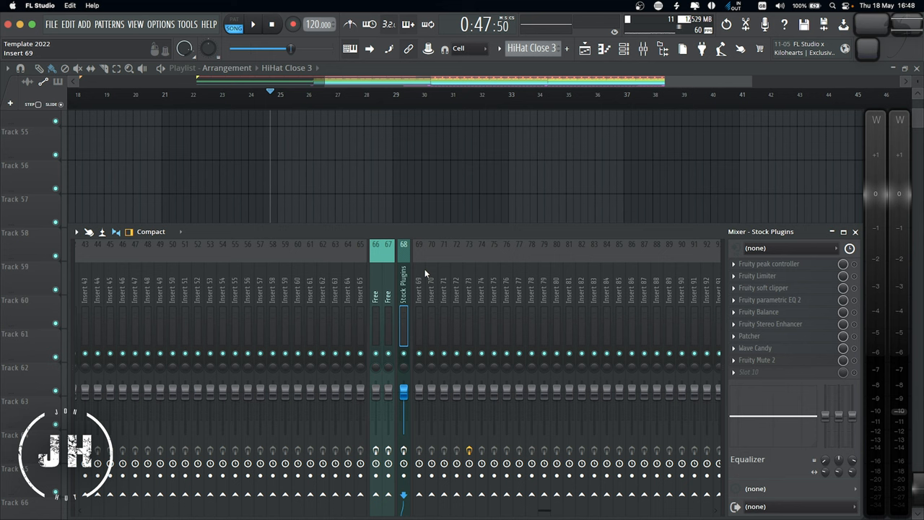
left_click(769, 264)
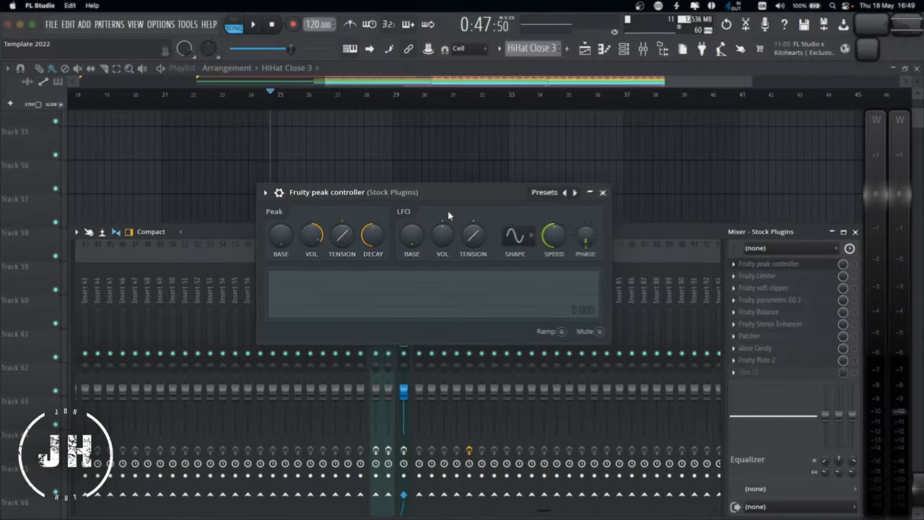
left_click(758, 275)
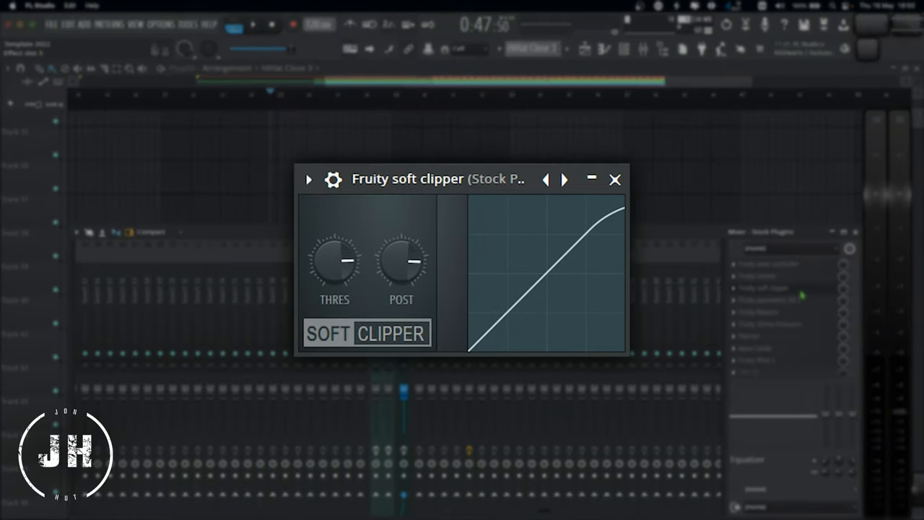
left_click(771, 300)
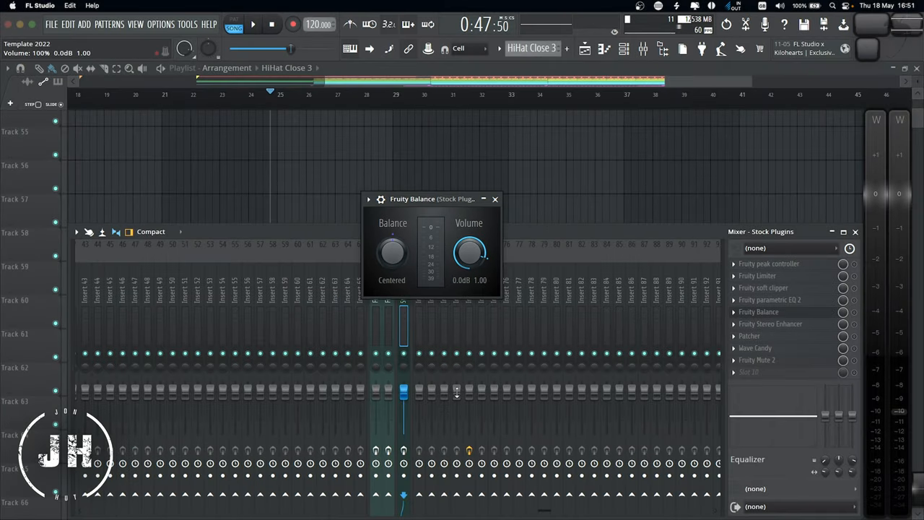
left_click(496, 198)
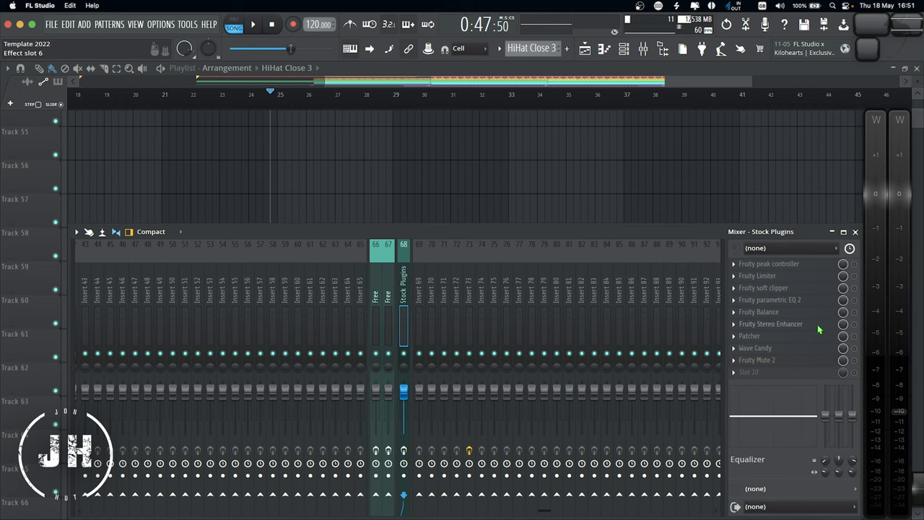
left_click(771, 324)
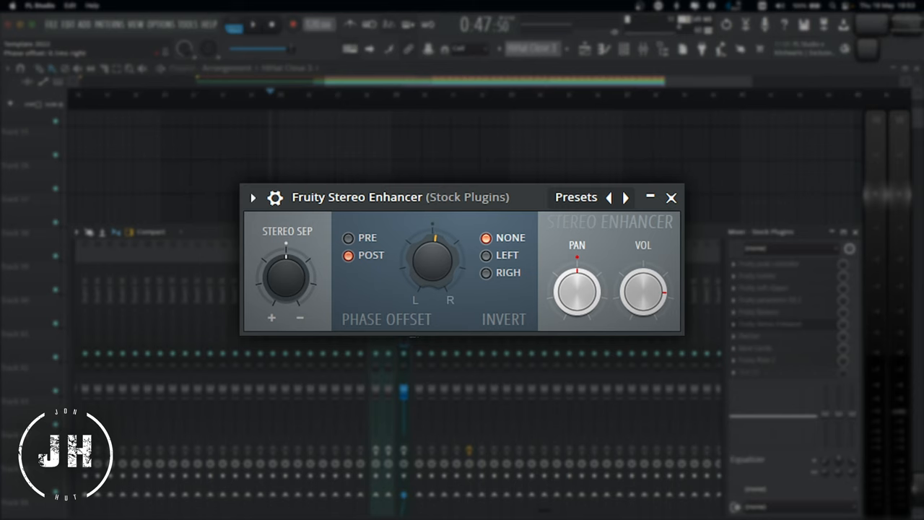
mouse_move(443, 266)
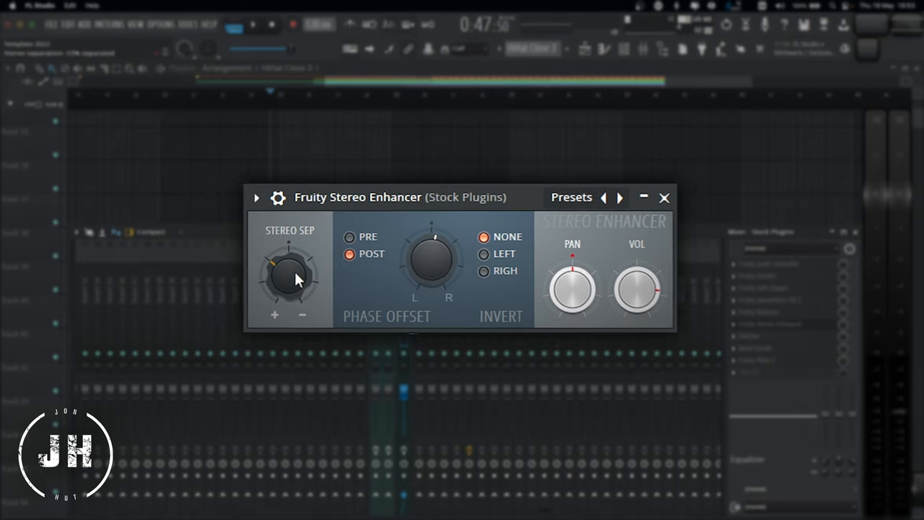
left_click(663, 198)
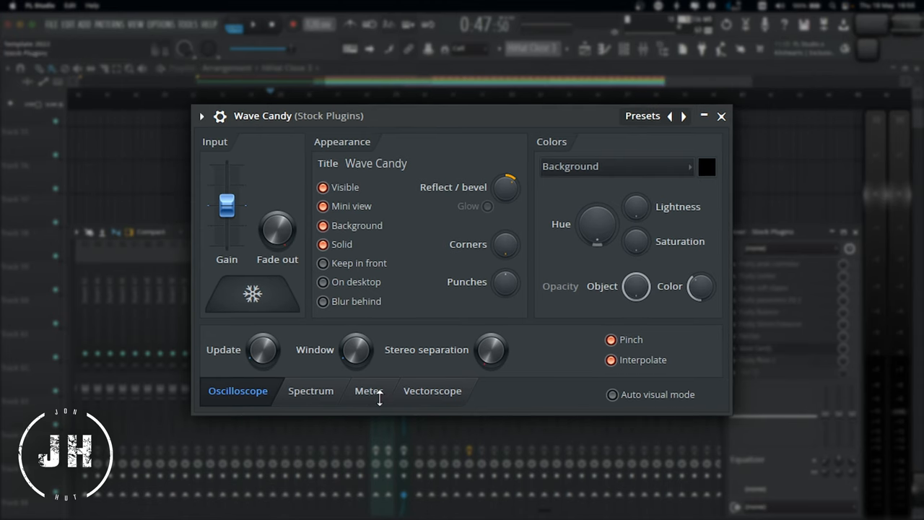
mouse_move(475, 406)
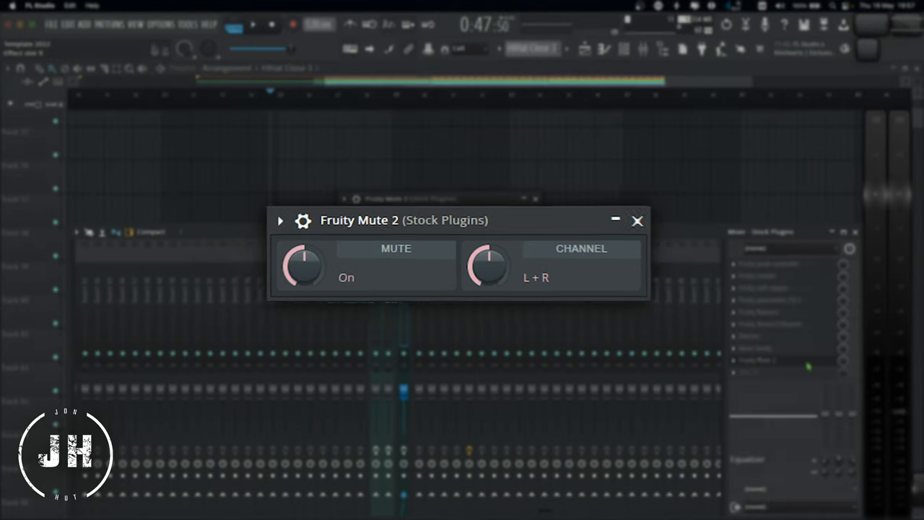
left_click(637, 220)
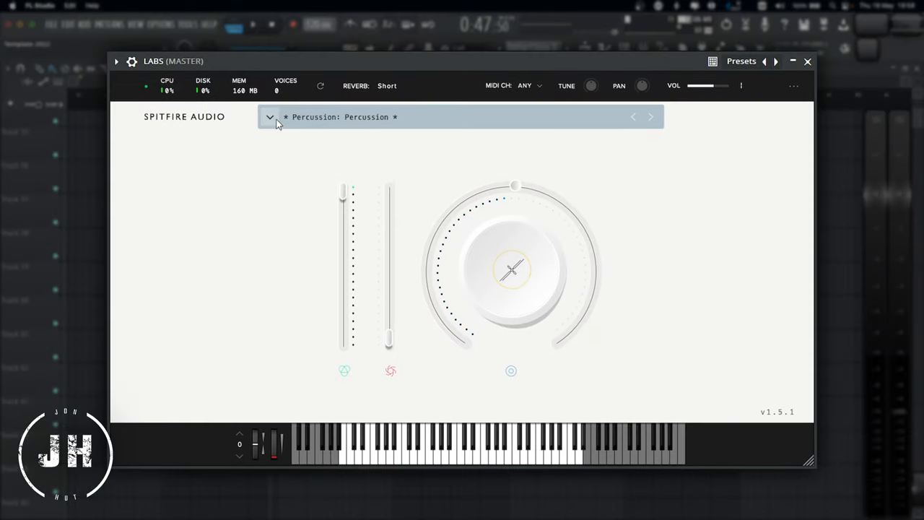
Browse the LABS preset list from the dropdown arrow.
left_click(269, 116)
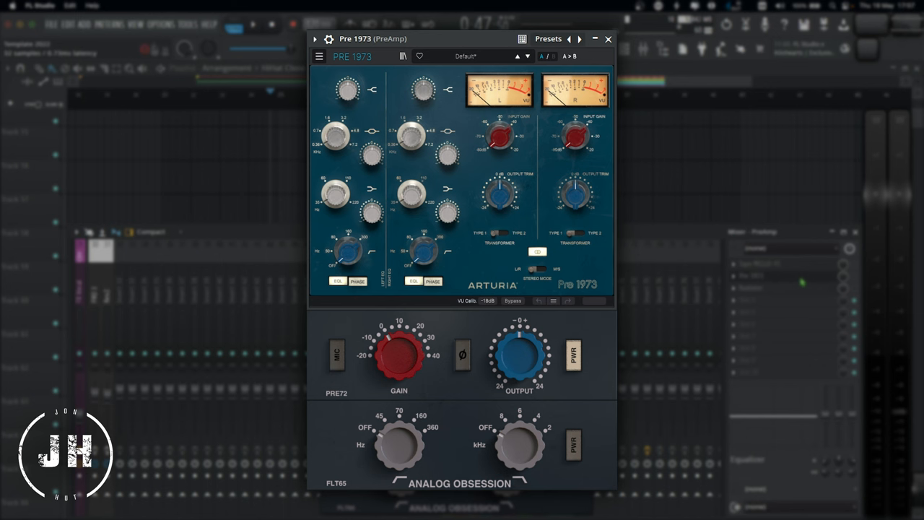
Close the Arturia Pre 1973 plugin window.
left_click(609, 39)
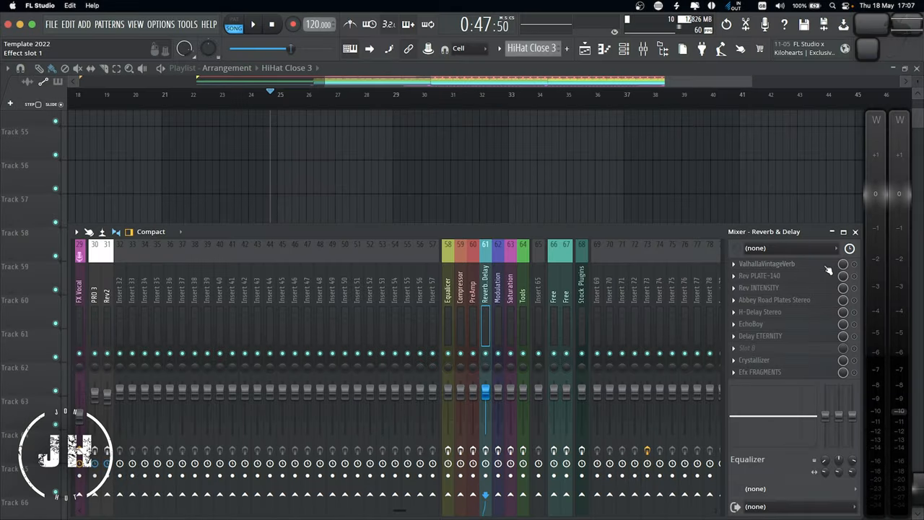
Open ValhallaVintageVerb, then close the MTremolo window on the modulation channel.
left_click(766, 263)
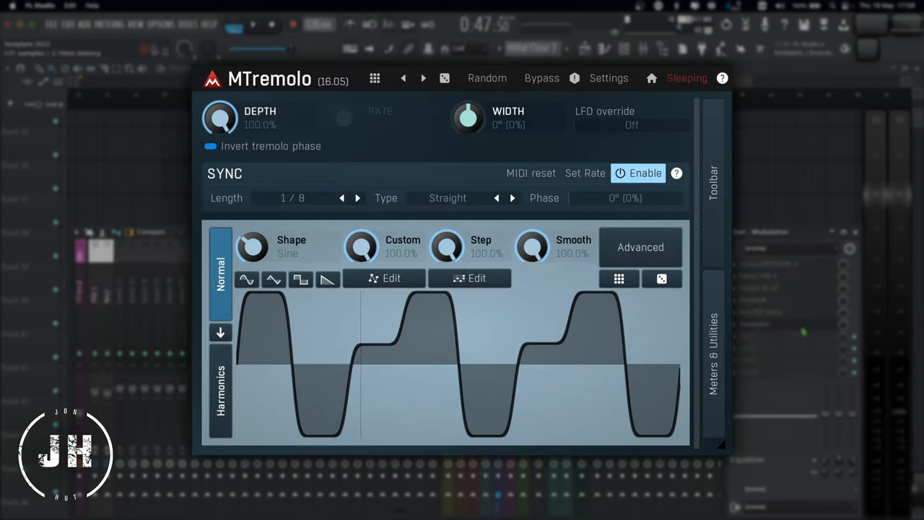
left_click(444, 78)
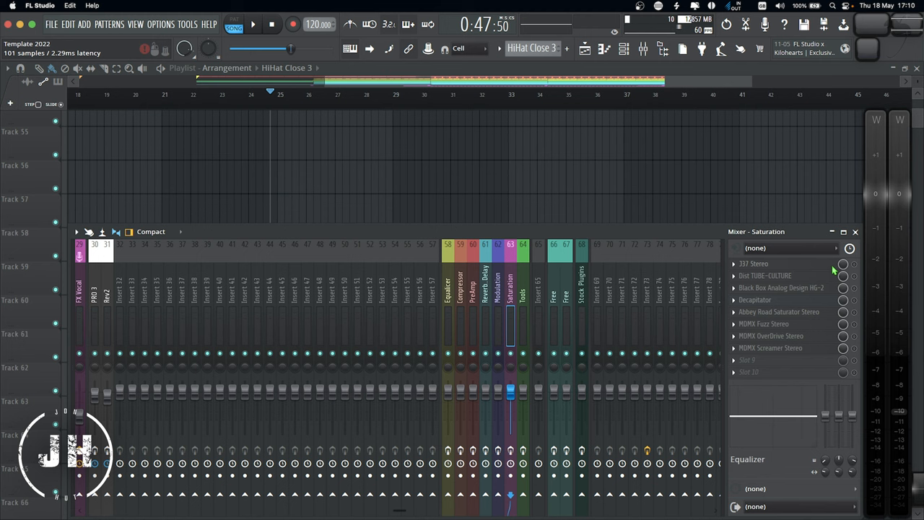